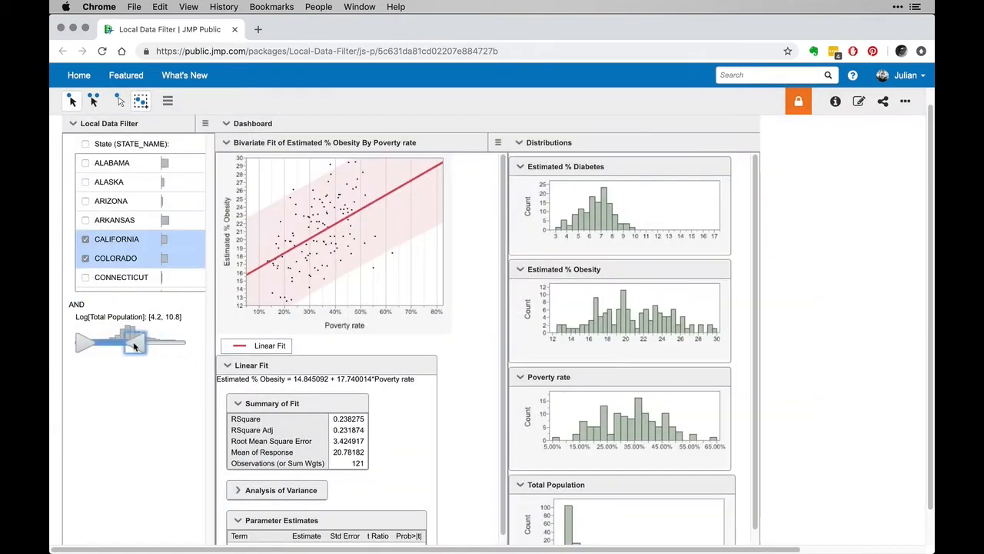
Step: Set the Diabetes Dashboard BMI minimum to 23.30, Total Cholesterol near 195.7, then open Send Mail
click(405, 29)
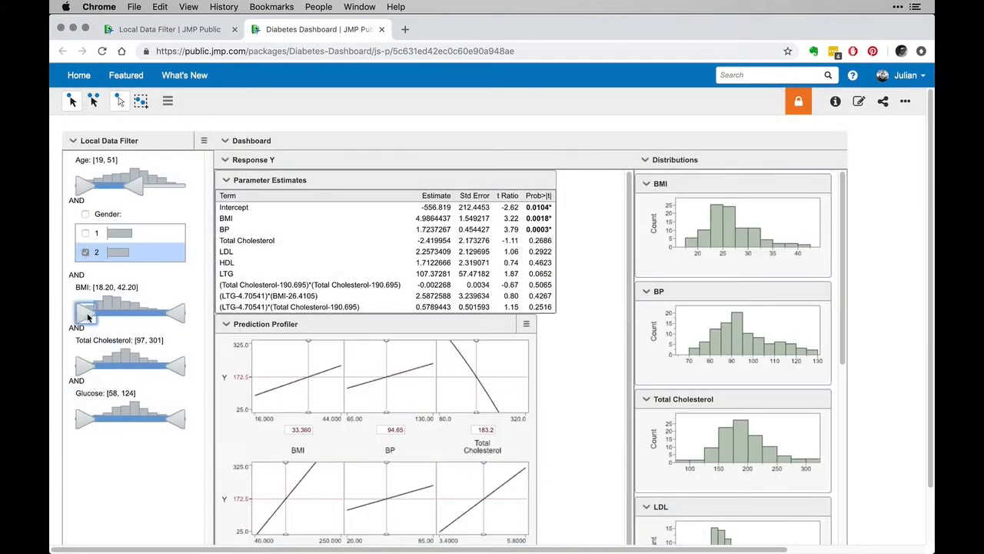
drag(82, 311, 103, 311)
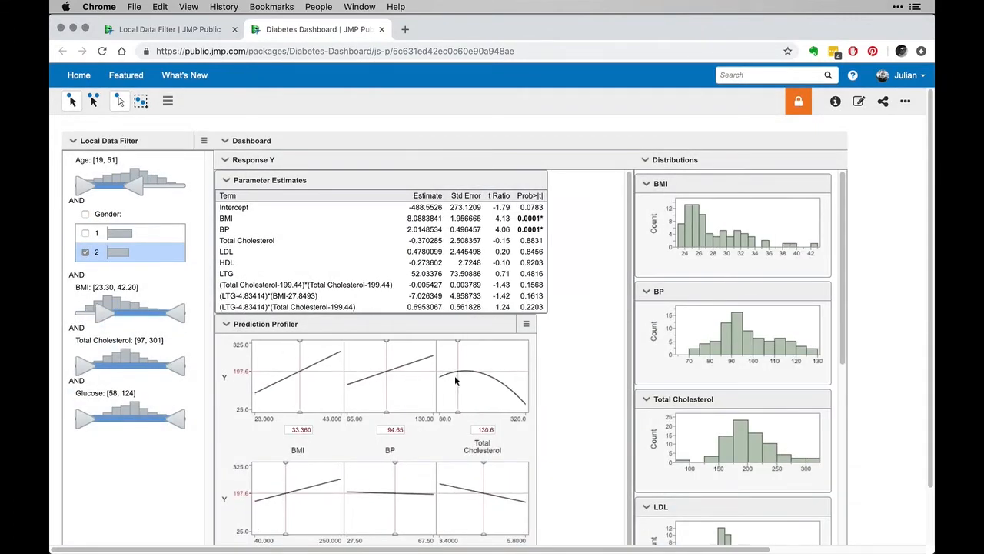
drag(458, 377, 483, 377)
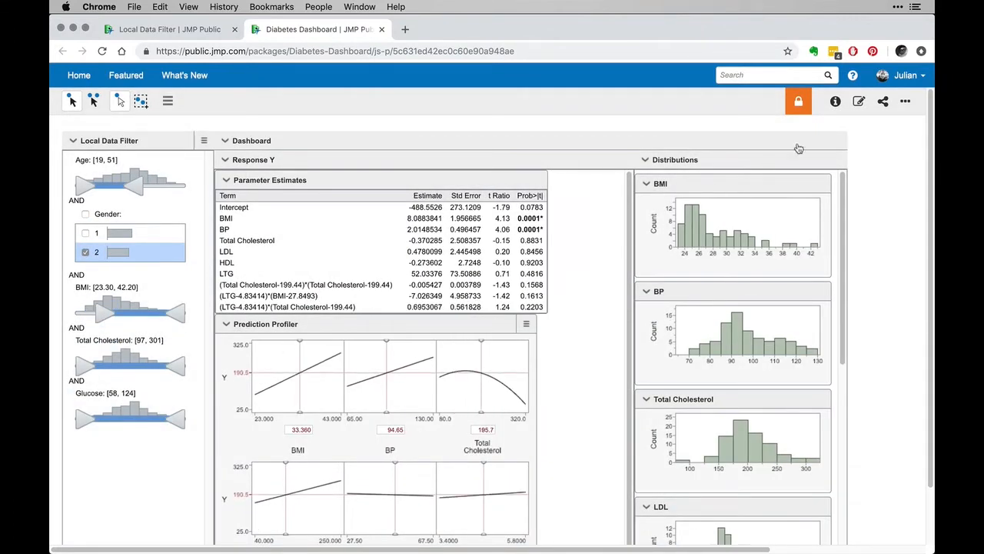
click(883, 101)
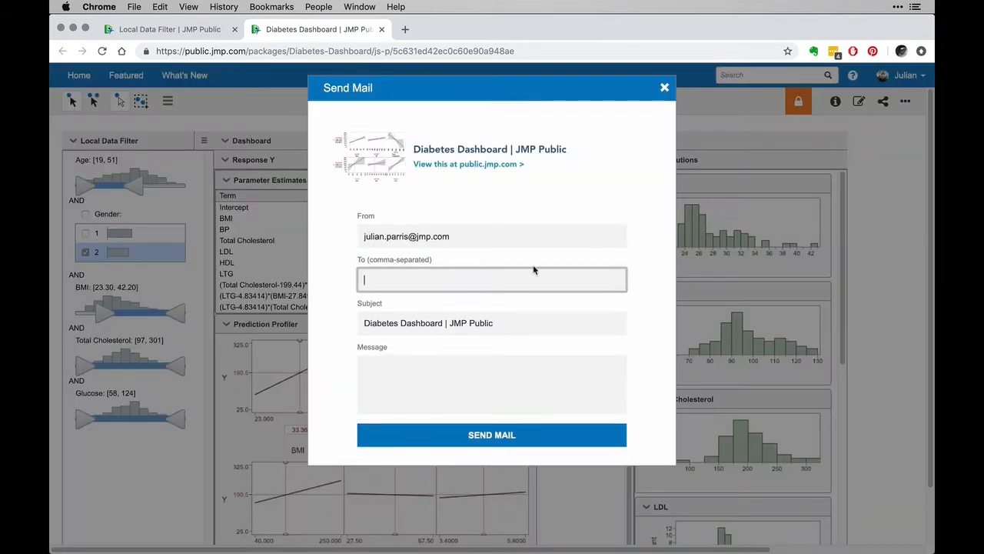